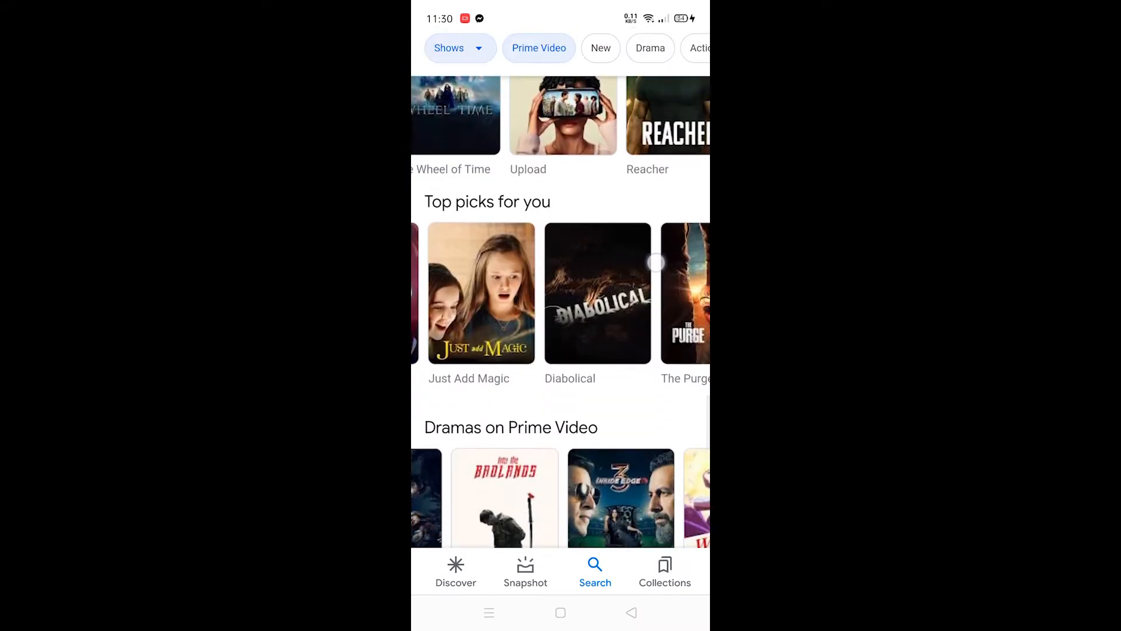
Return to the phone's home screen from the Google Prime Video results.
{"action": "left_click", "coordinate": [561, 612]}
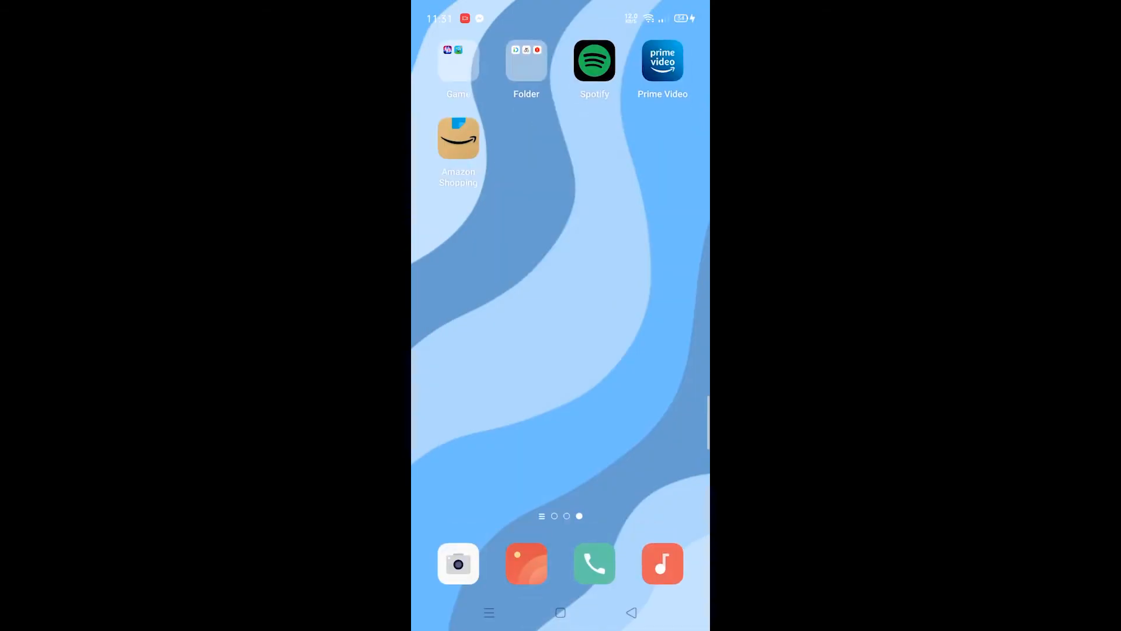
{"action": "left_click", "coordinate": [661, 61]}
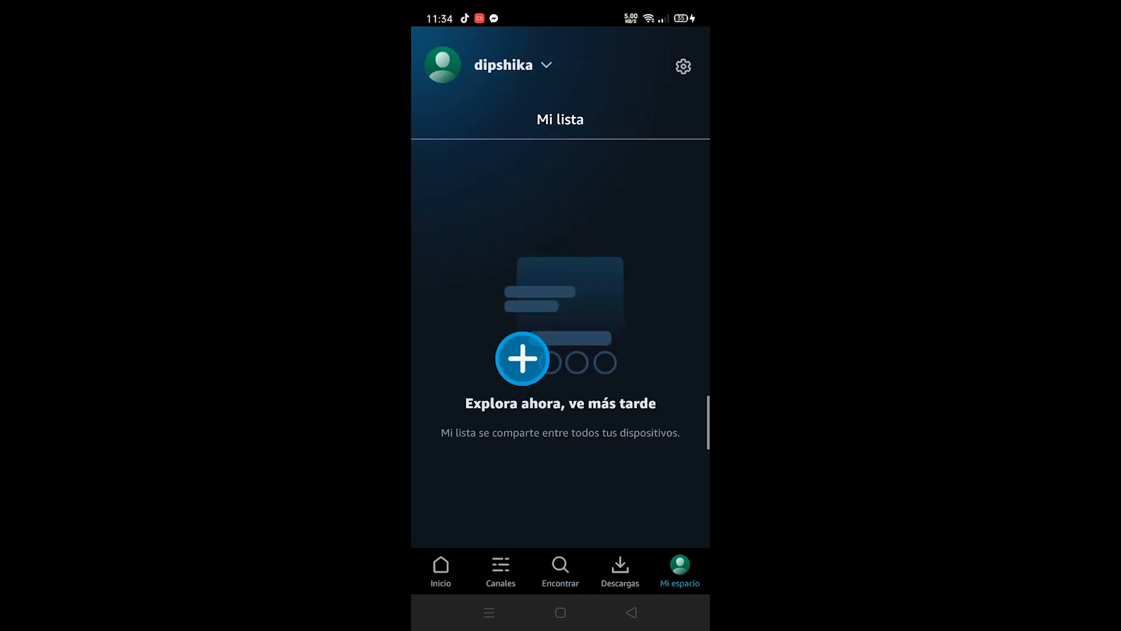